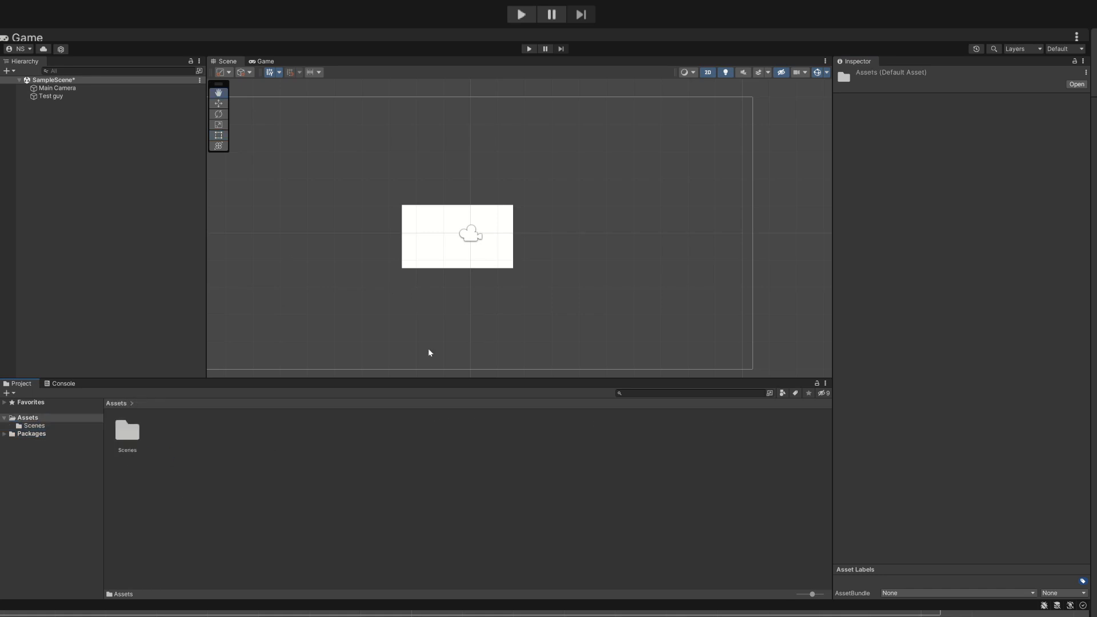
Step: Create a Physics Material 2D asset in Assets and rename it for the Test guy box
{"action": "left_click", "coordinate": [51, 96]}
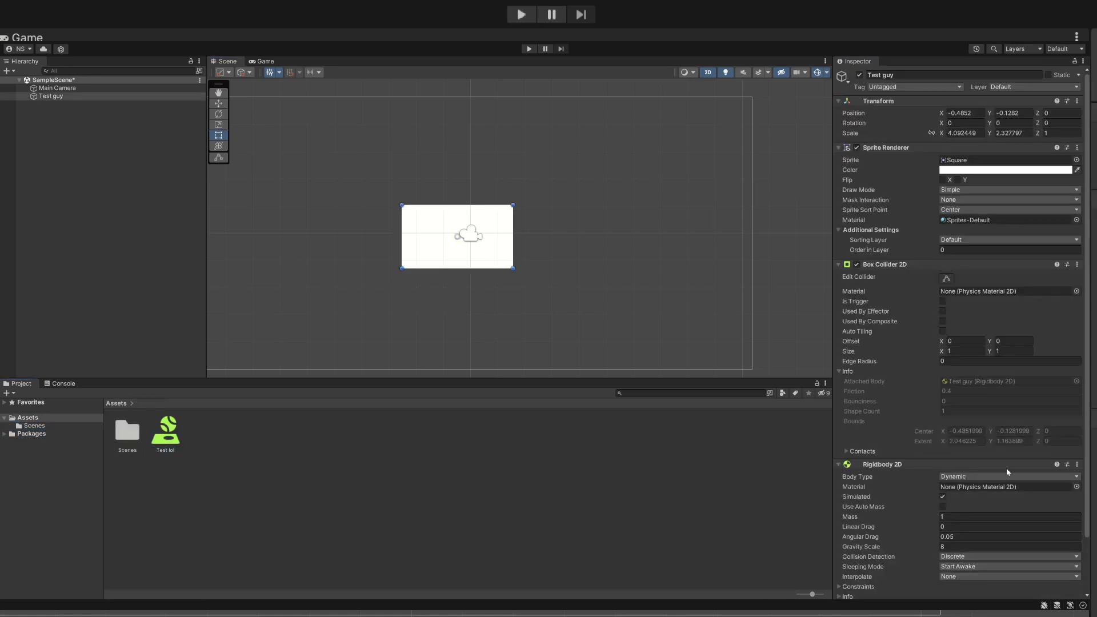
{"action": "left_click", "coordinate": [164, 426]}
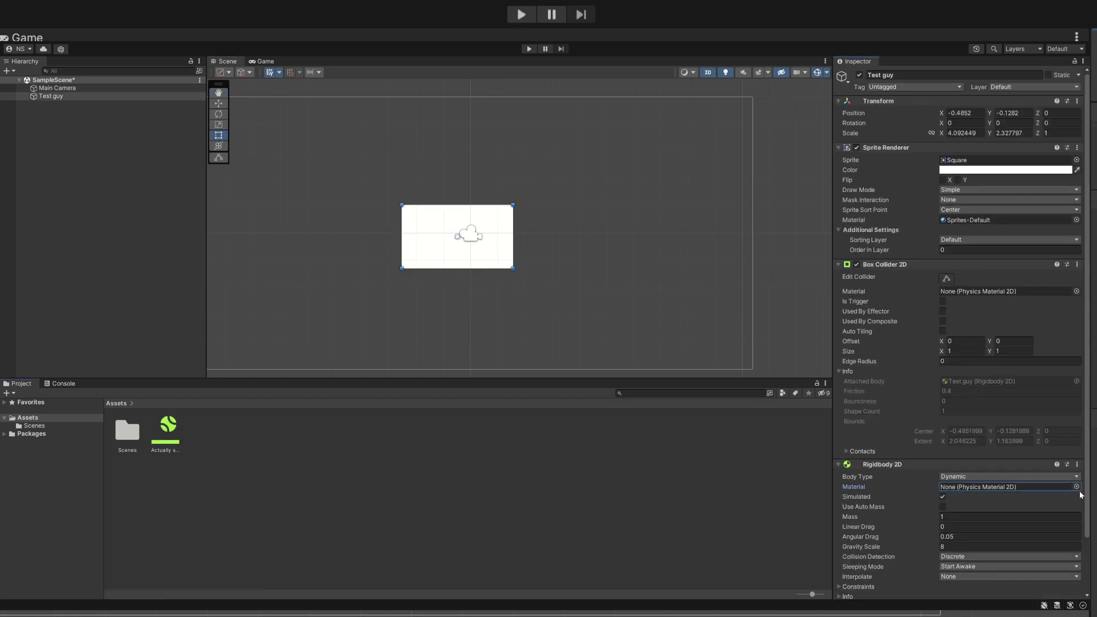
Step: Add a square sprite, coloured blue and scaled to about 21.9 wide, beneath the white box
{"action": "left_click", "coordinate": [165, 428]}
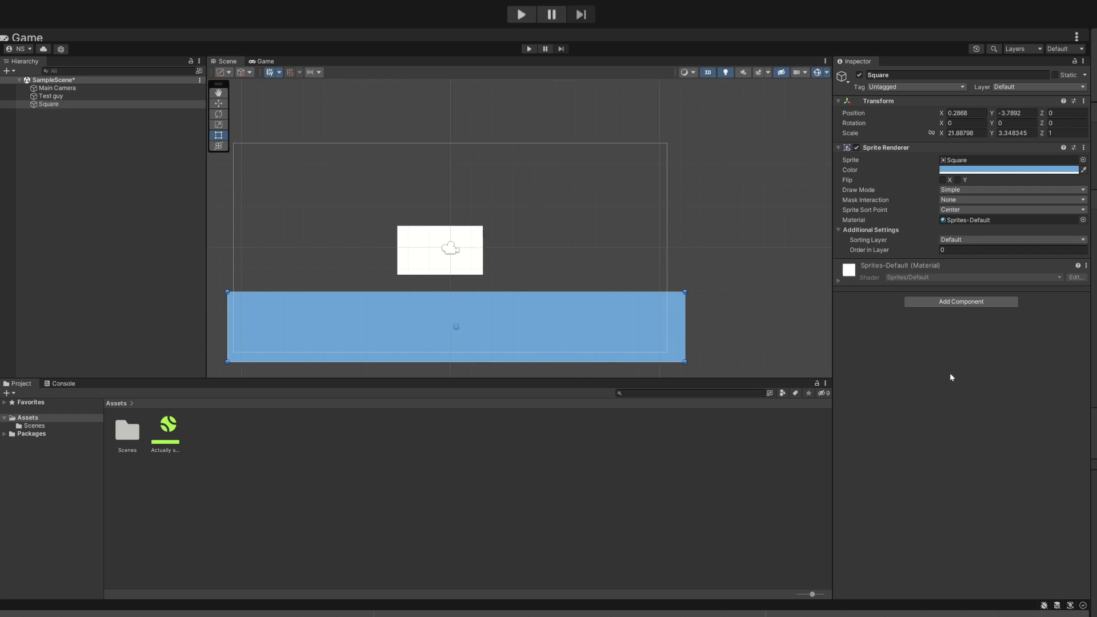
Step: Assign the material to Test guy's Rigidbody 2D, tilt Square into a slope with friction 10, and play
{"action": "left_click", "coordinate": [960, 300]}
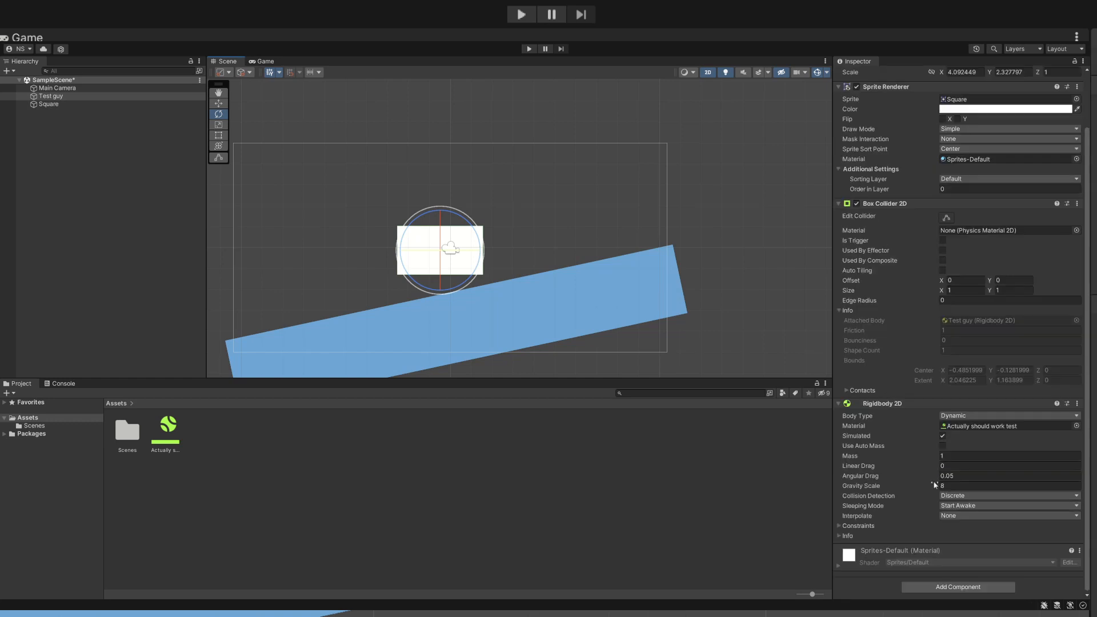
{"action": "left_click", "coordinate": [50, 104]}
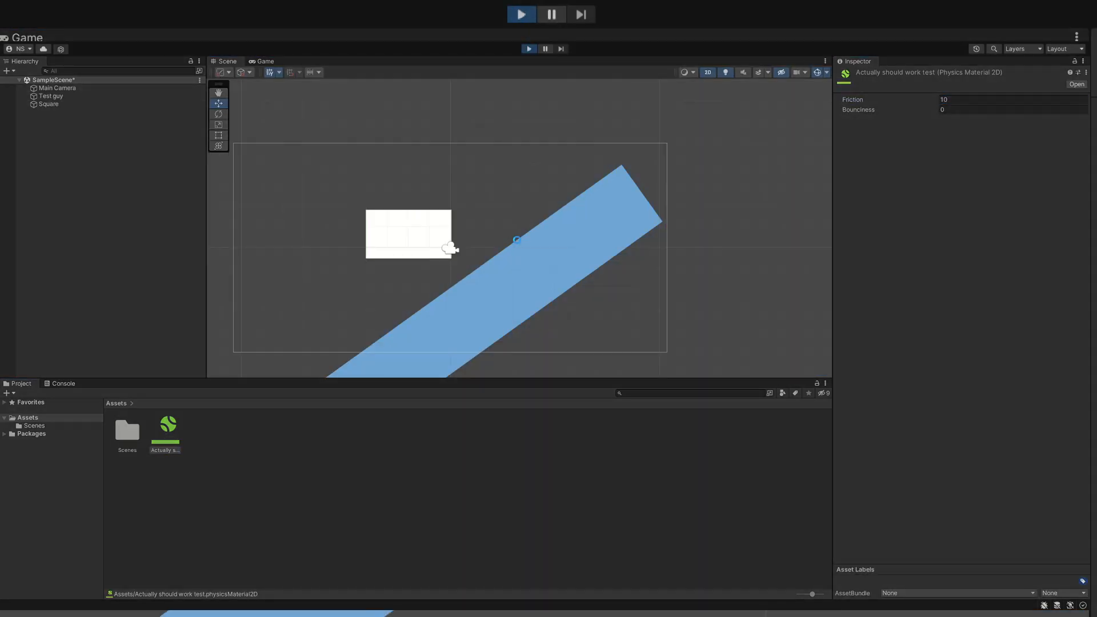
Step: Set the material's friction to 100 and rotate the blue Square to about 86° with a Box Collider 2D
{"action": "left_click", "coordinate": [264, 61]}
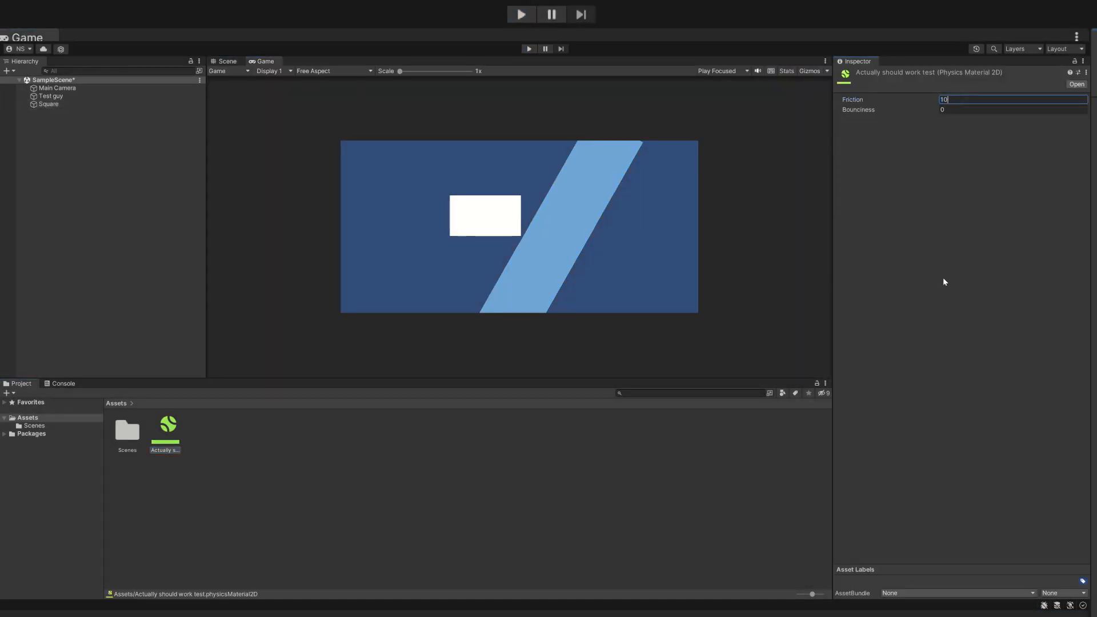
{"action": "left_click", "coordinate": [227, 61]}
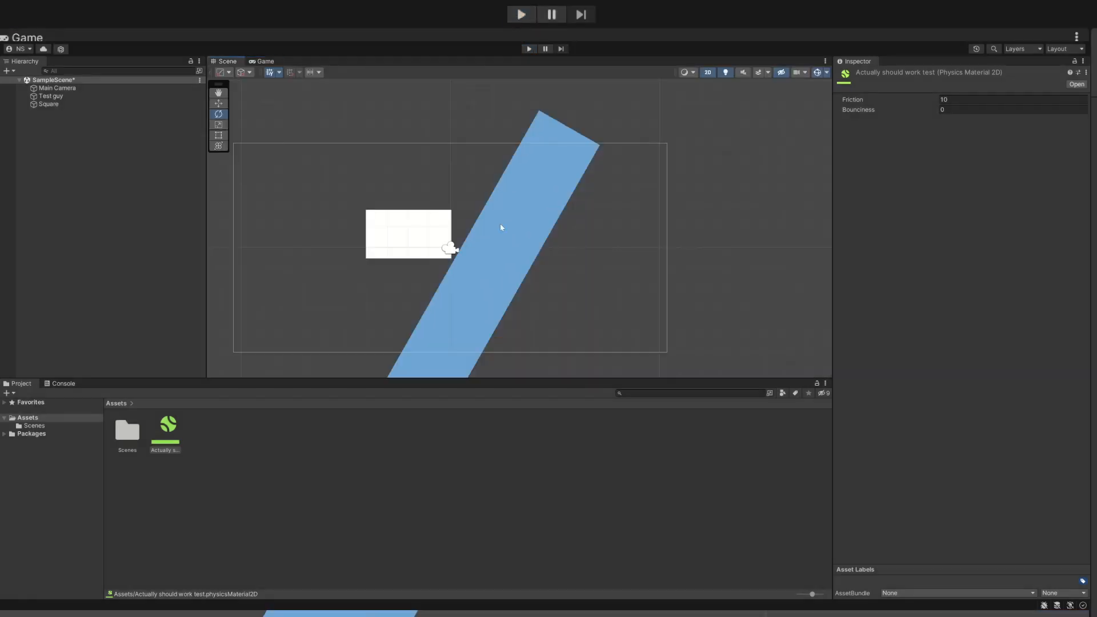
{"action": "left_click", "coordinate": [48, 104]}
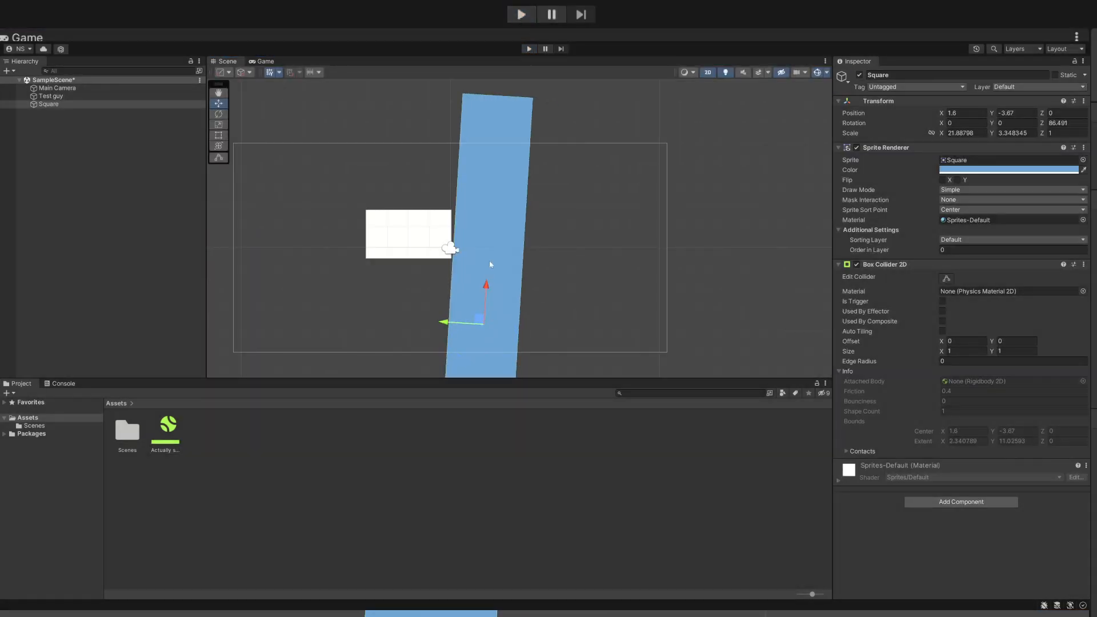
Step: Lift the Test guy box higher above the slope and run the scene again
{"action": "left_click", "coordinate": [50, 96]}
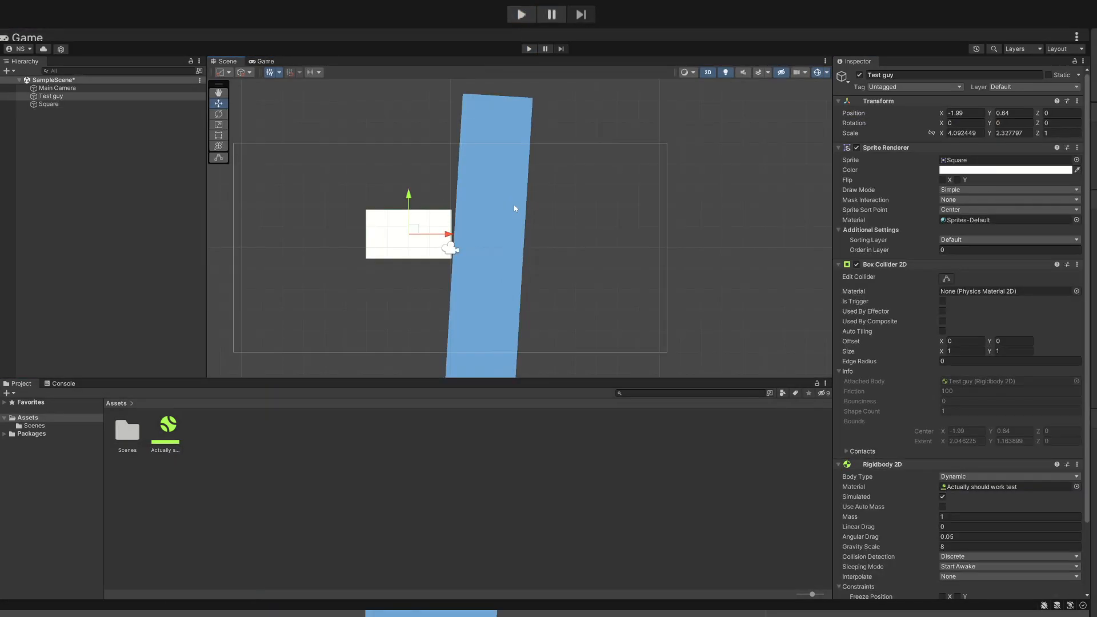
{"action": "left_click_drag", "start_coordinate": [408, 234], "coordinate": [423, 184]}
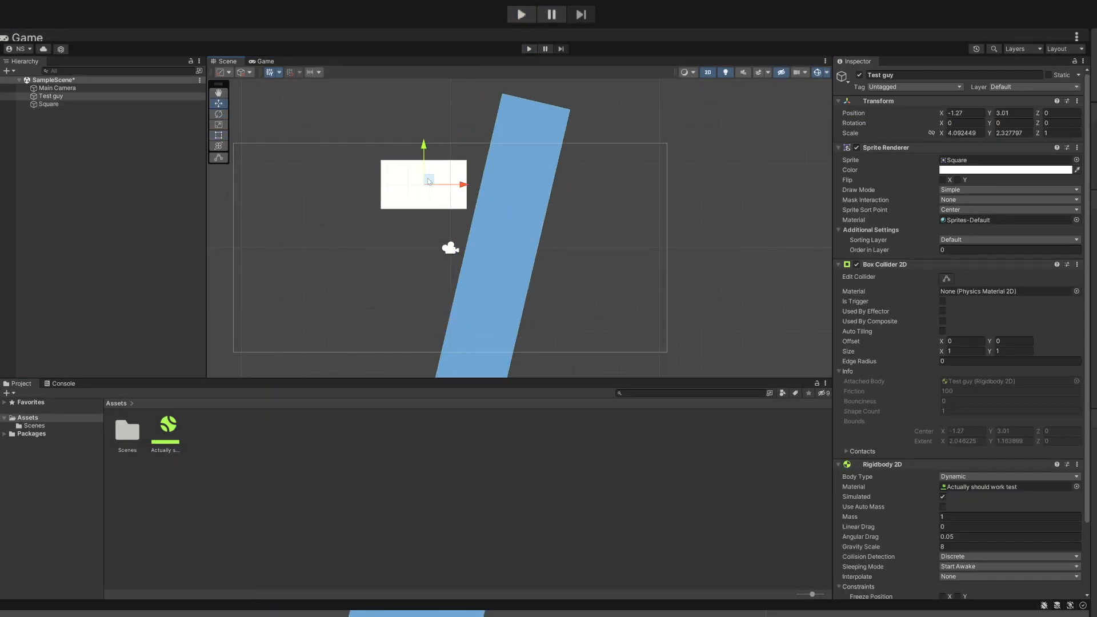
{"action": "left_click", "coordinate": [521, 14]}
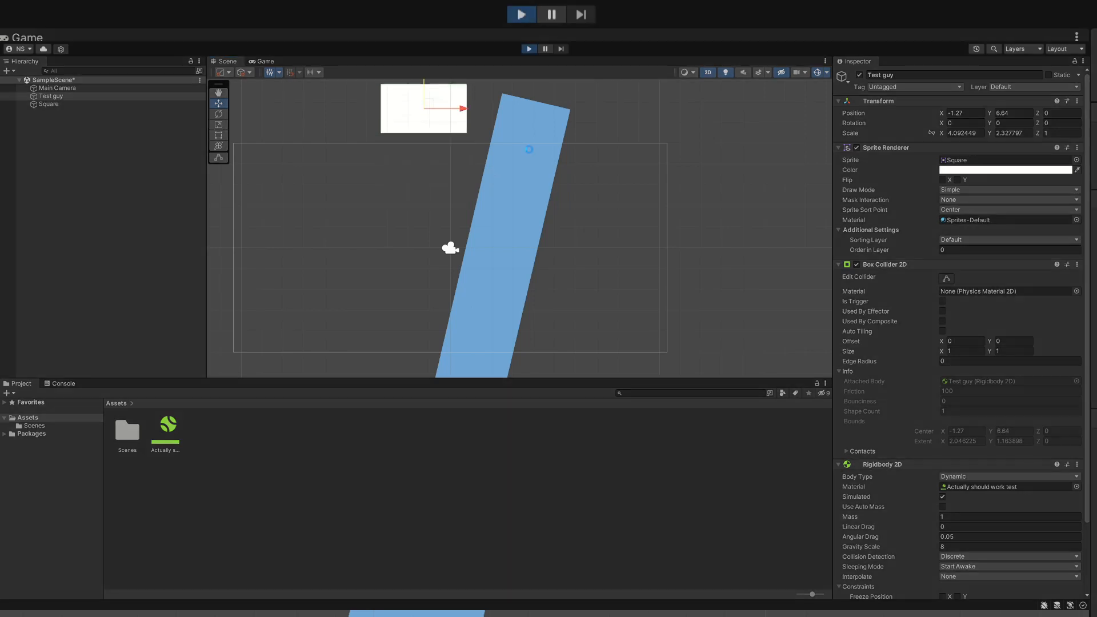